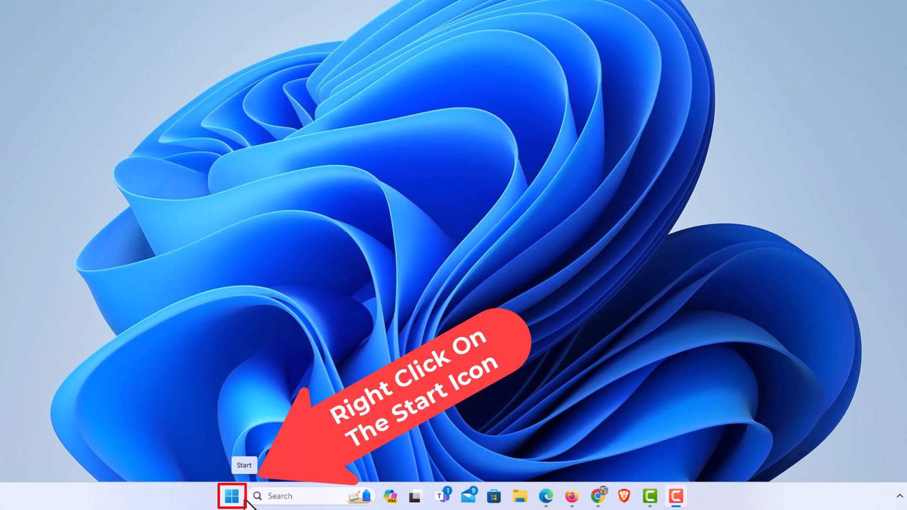
Launch Settings from the Start button's quick-link menu.
right_click(231, 496)
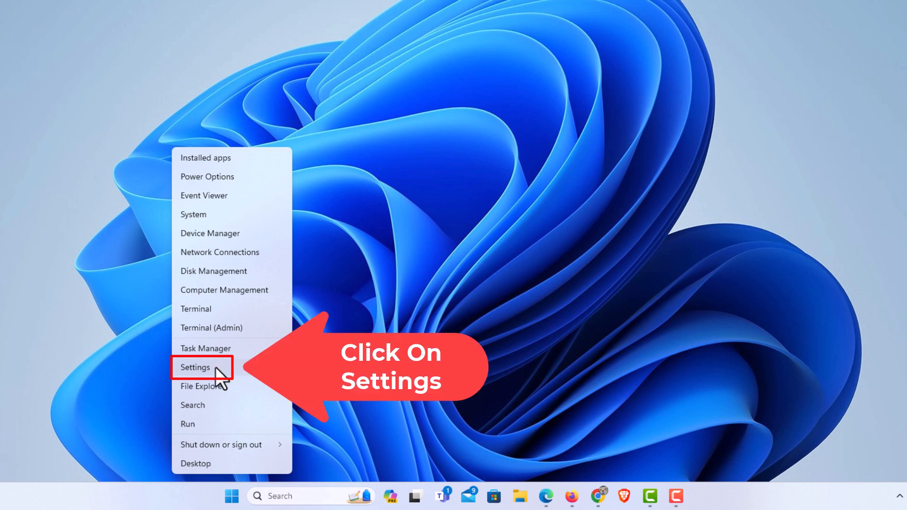
left_click(196, 367)
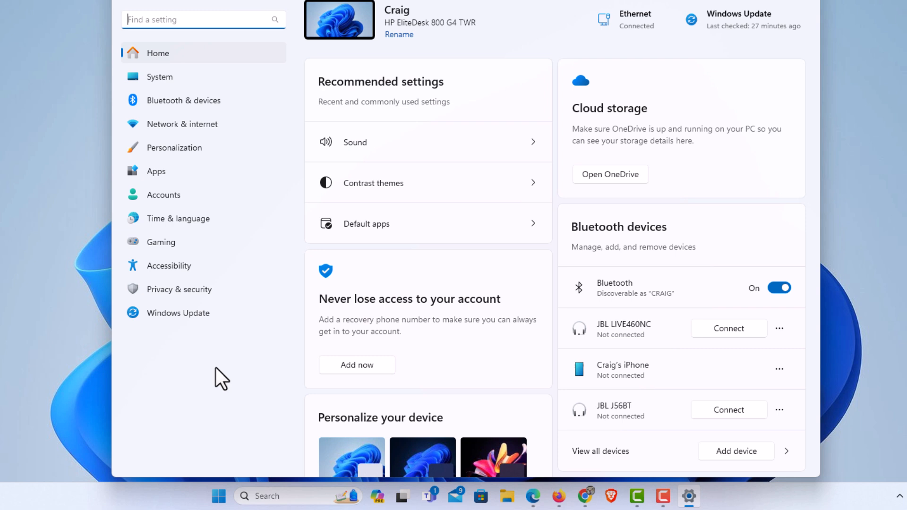
mouse_move(246, 343)
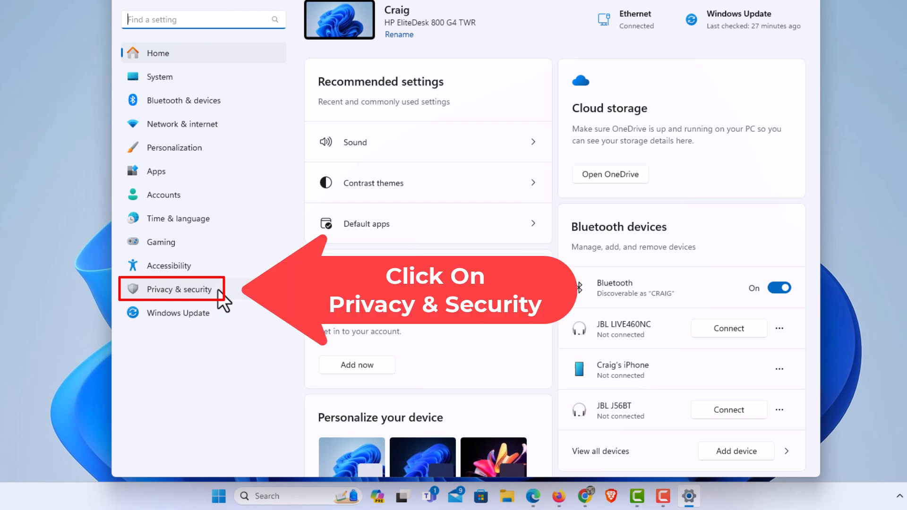
Show the App permissions list (Location, Camera, Microphone) on the Privacy & security page.
left_click(179, 289)
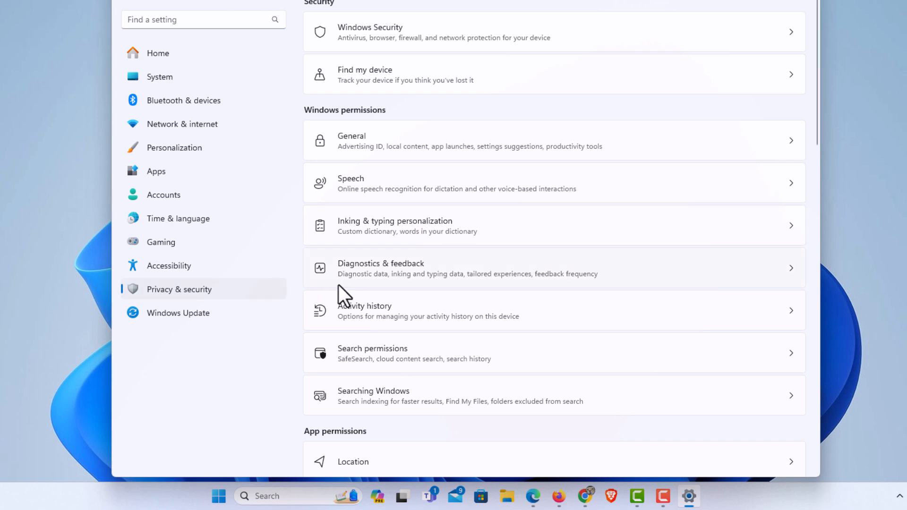
mouse_move(450, 289)
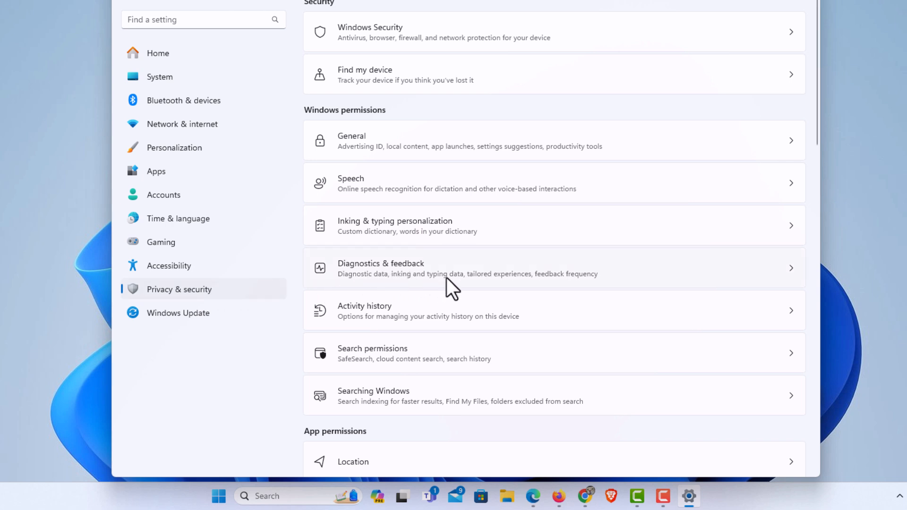
scroll("down", 3)
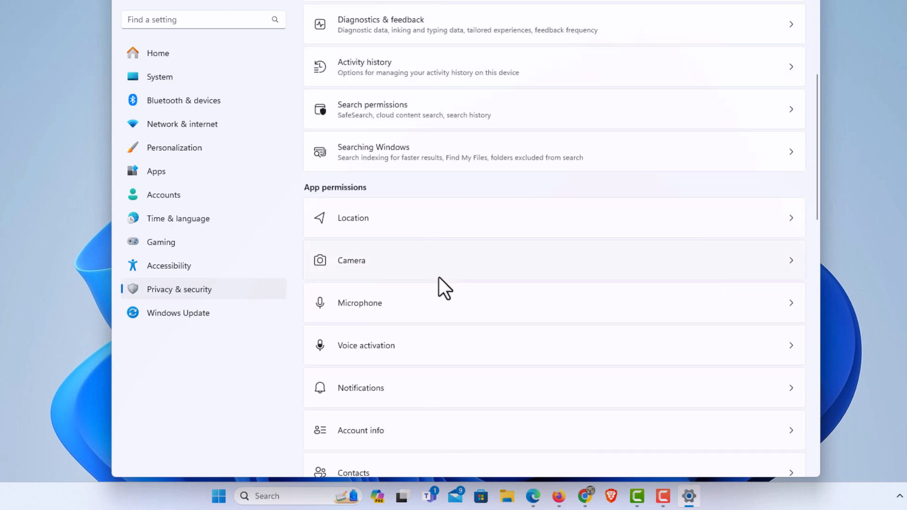
mouse_move(402, 269)
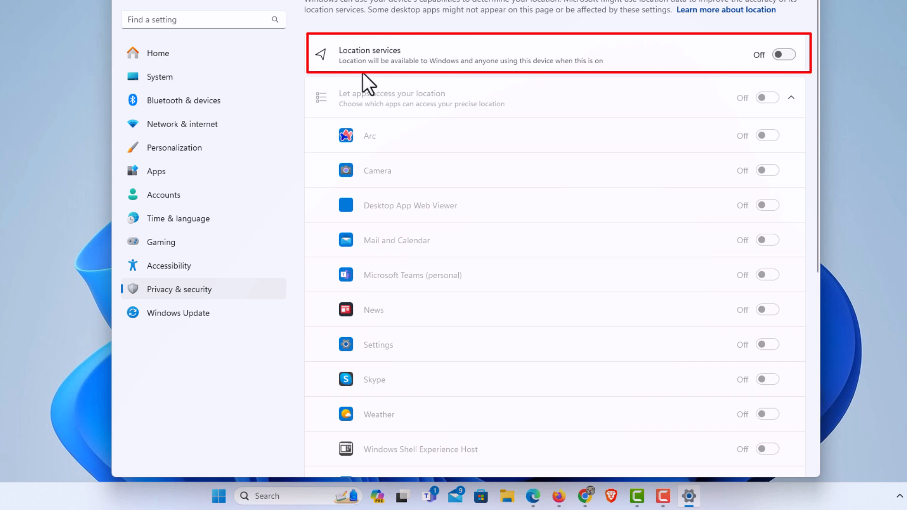
mouse_move(434, 78)
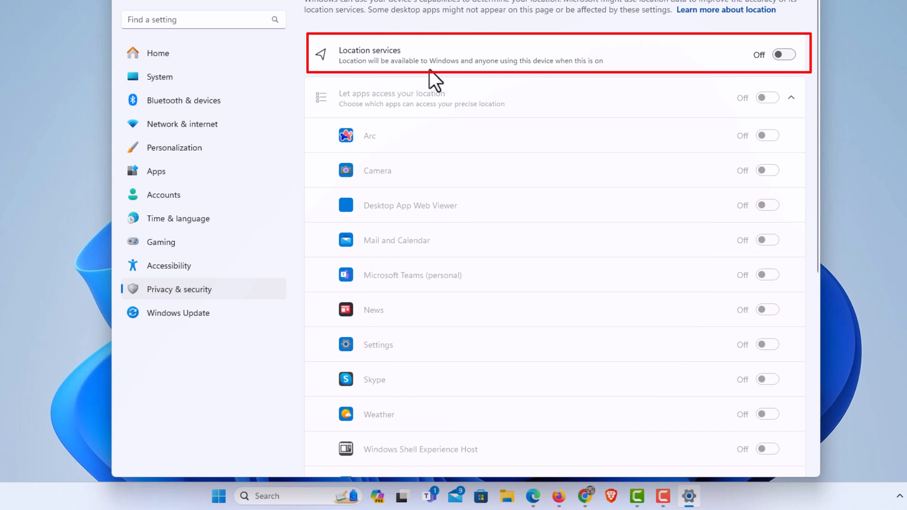
mouse_move(515, 81)
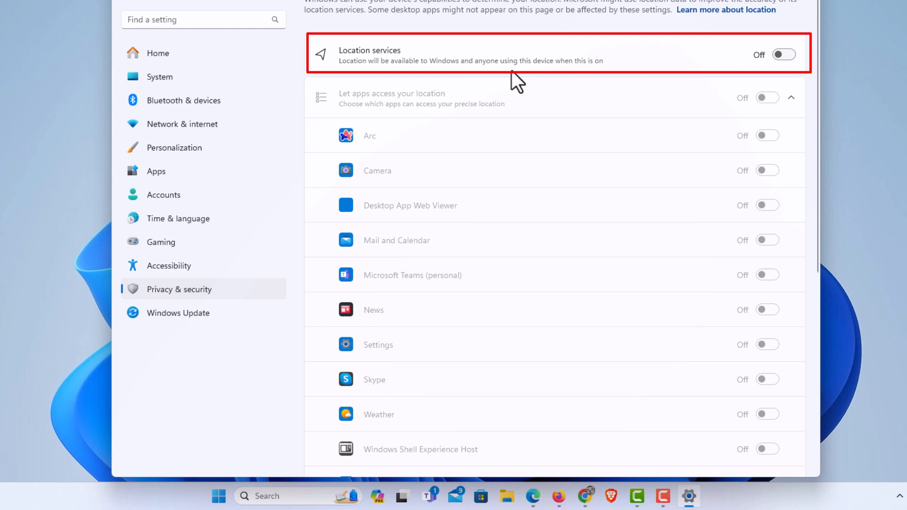
mouse_move(581, 81)
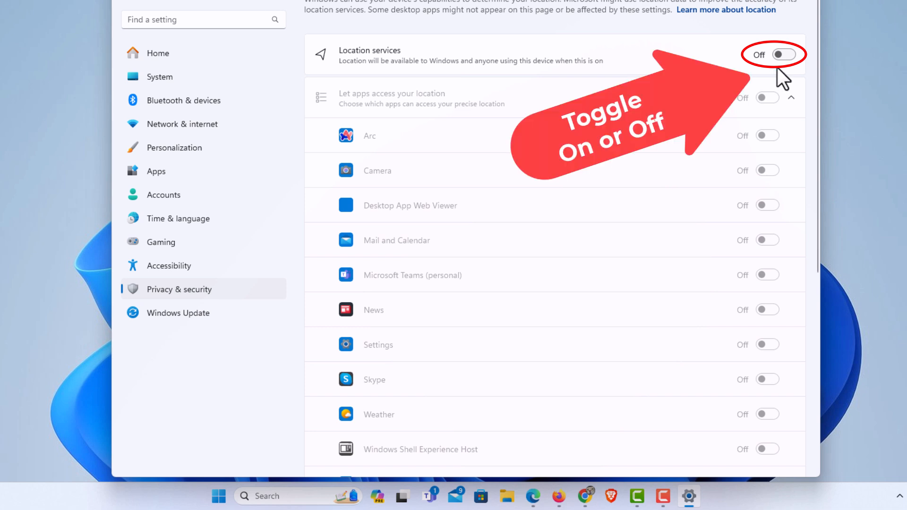
Switch Location services to On, leaving app location access off.
left_click(784, 55)
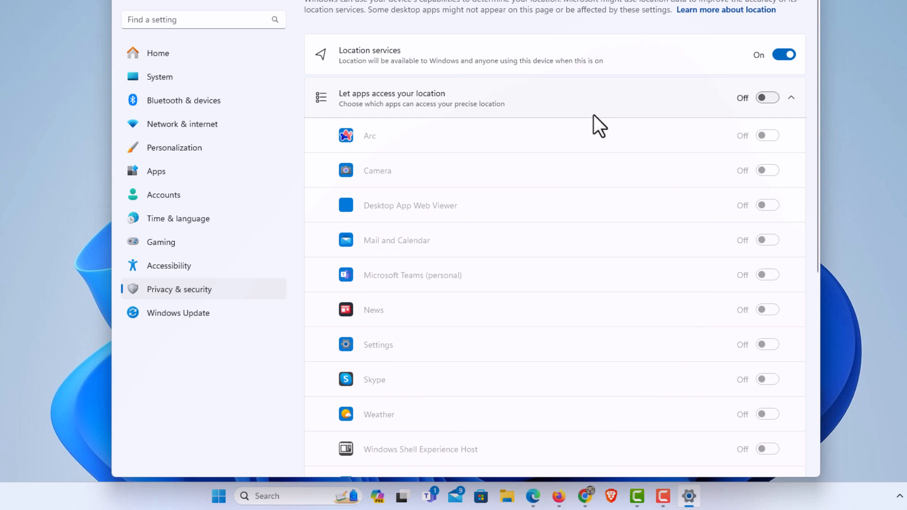
mouse_move(575, 114)
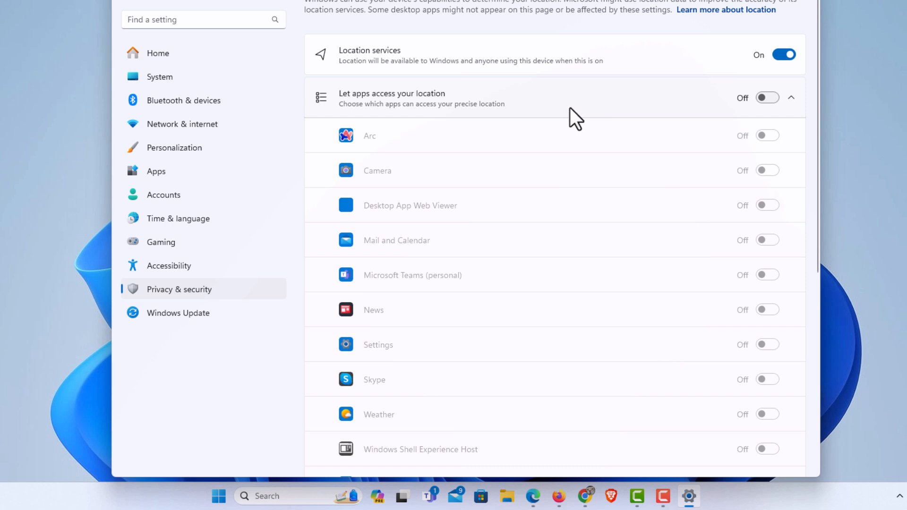
mouse_move(554, 194)
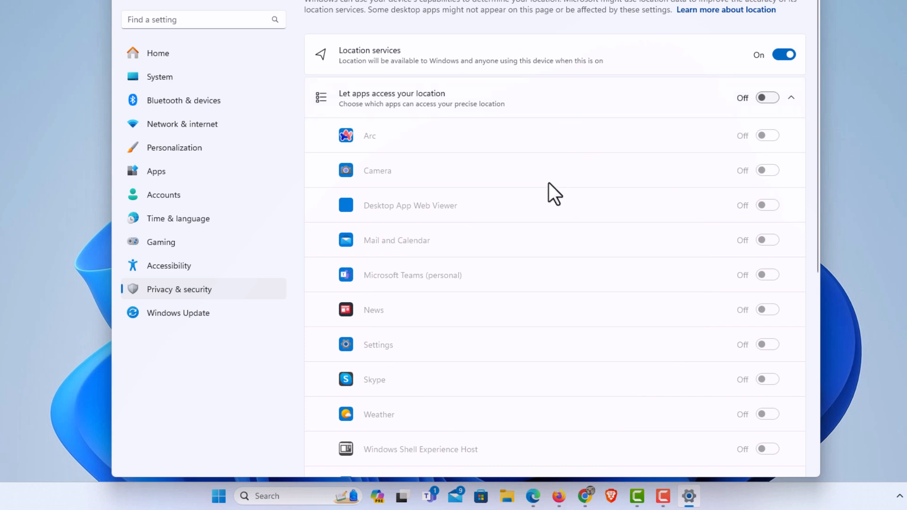
mouse_move(537, 315)
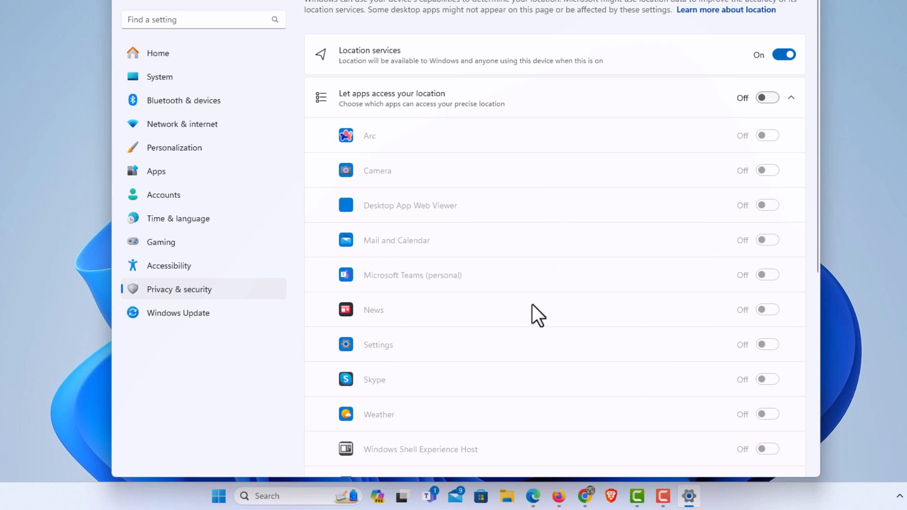
Scroll the Location page to review Default location, Location history, override and recent activity.
scroll("down", 3)
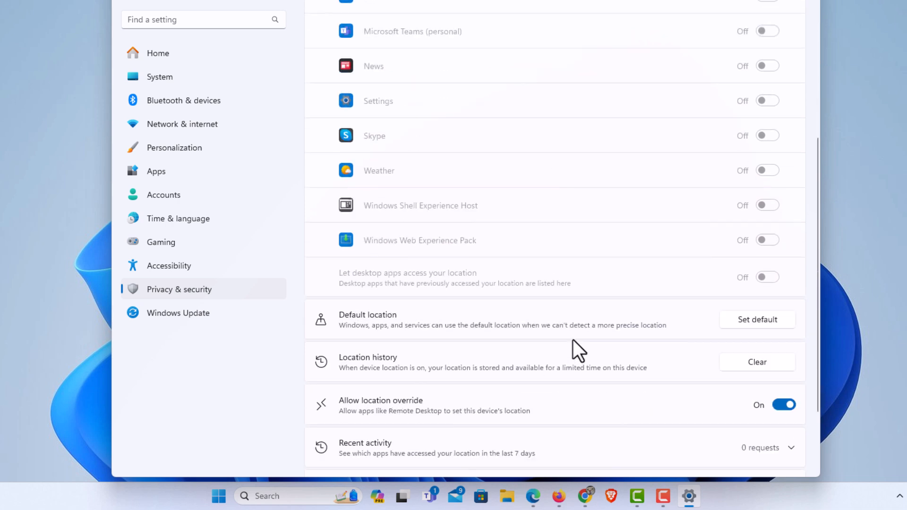
scroll("up", 3)
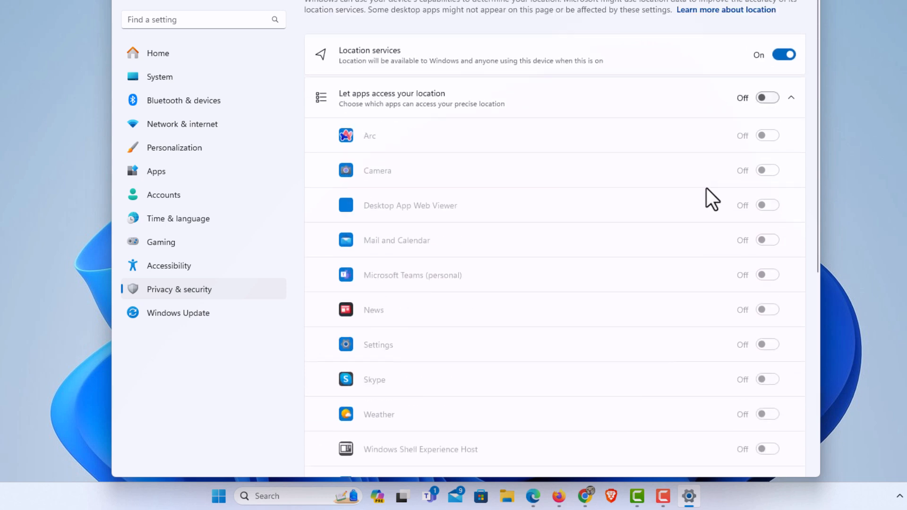
mouse_move(681, 177)
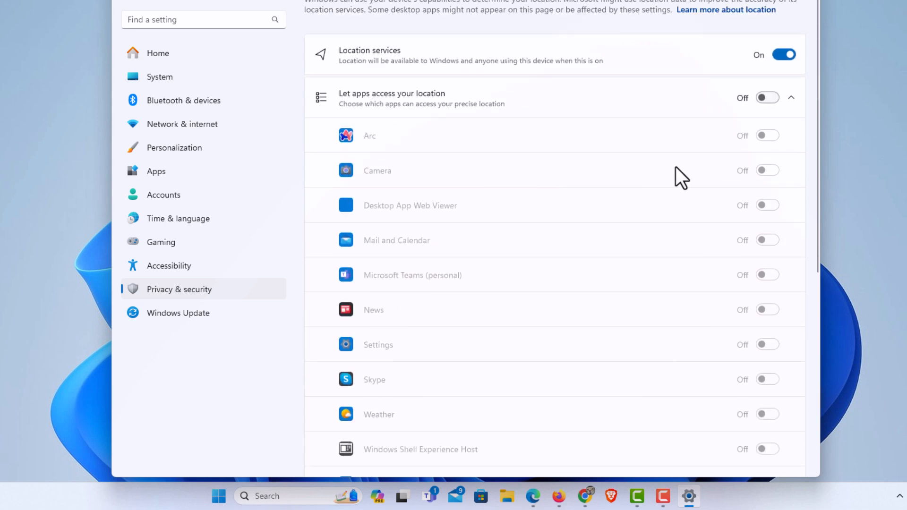
scroll("down", 3)
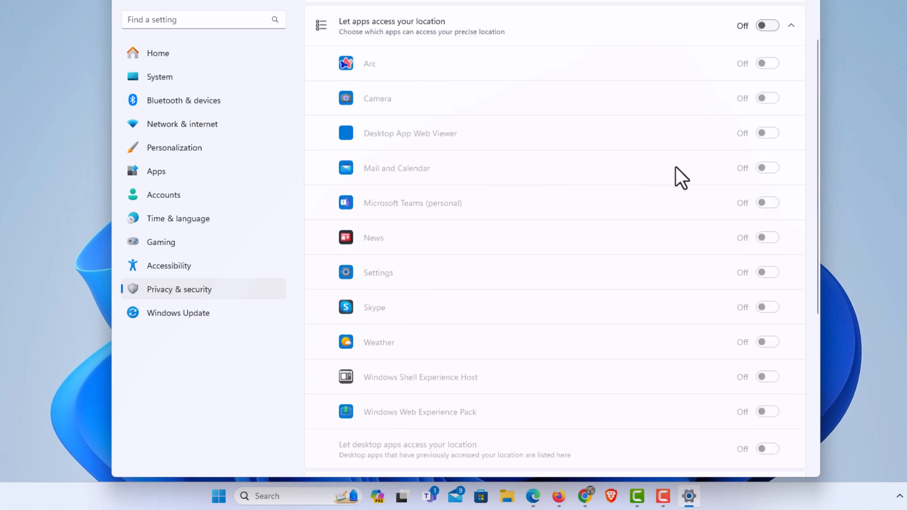
scroll("down", 3)
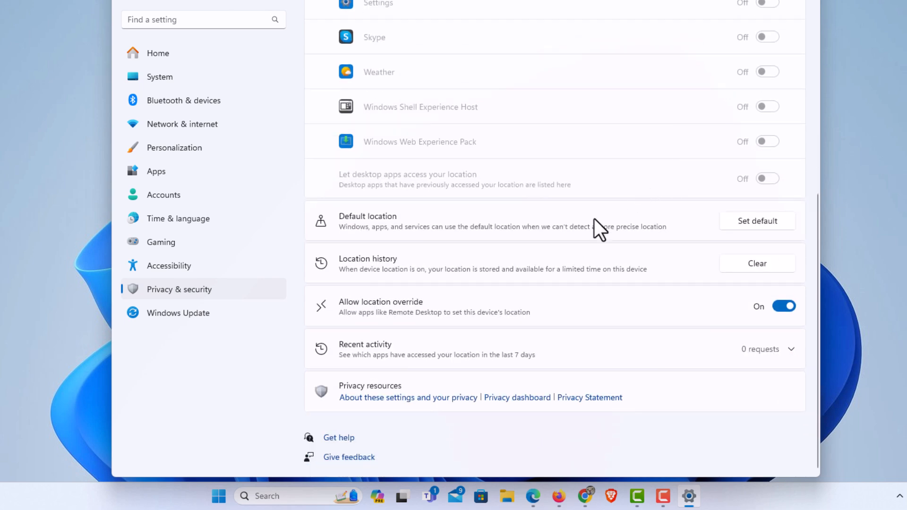
mouse_move(371, 274)
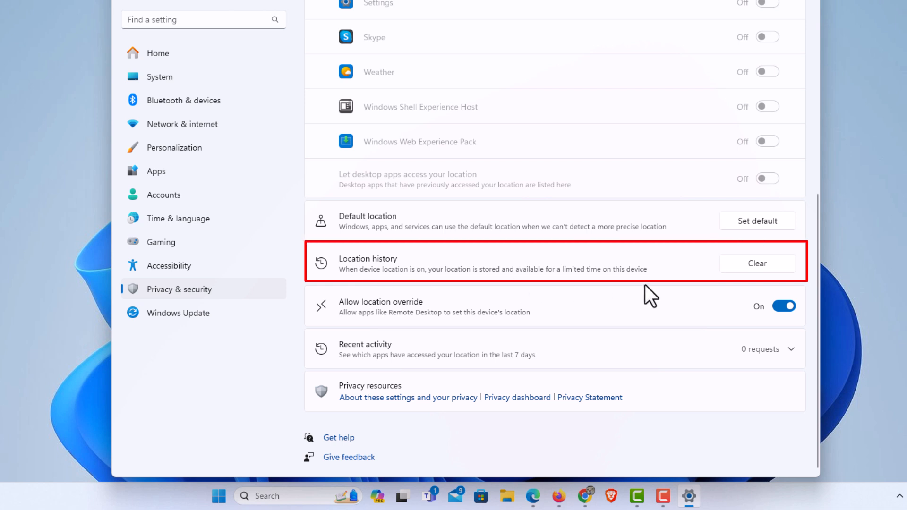
mouse_move(737, 289)
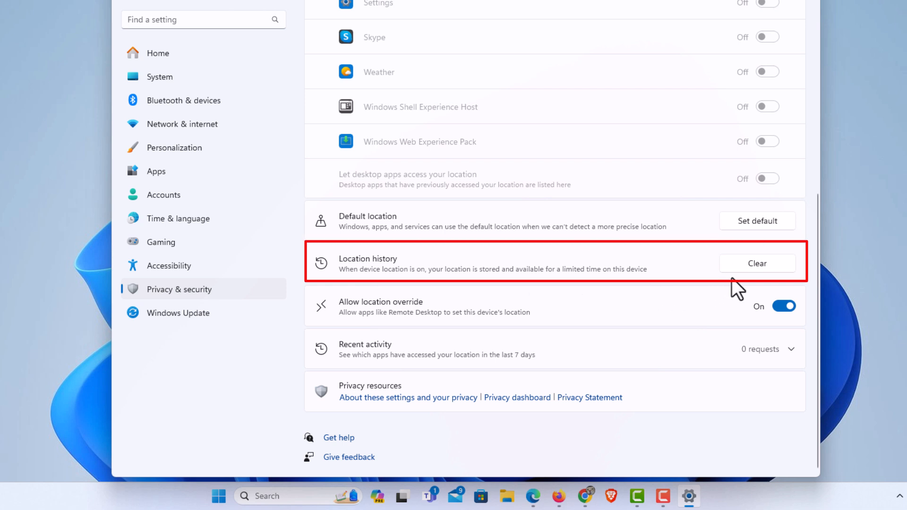
mouse_move(501, 321)
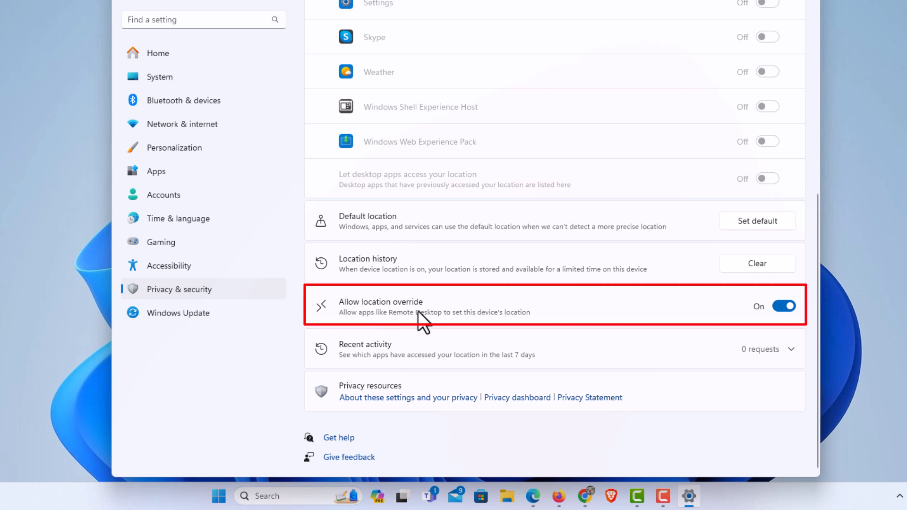
mouse_move(752, 333)
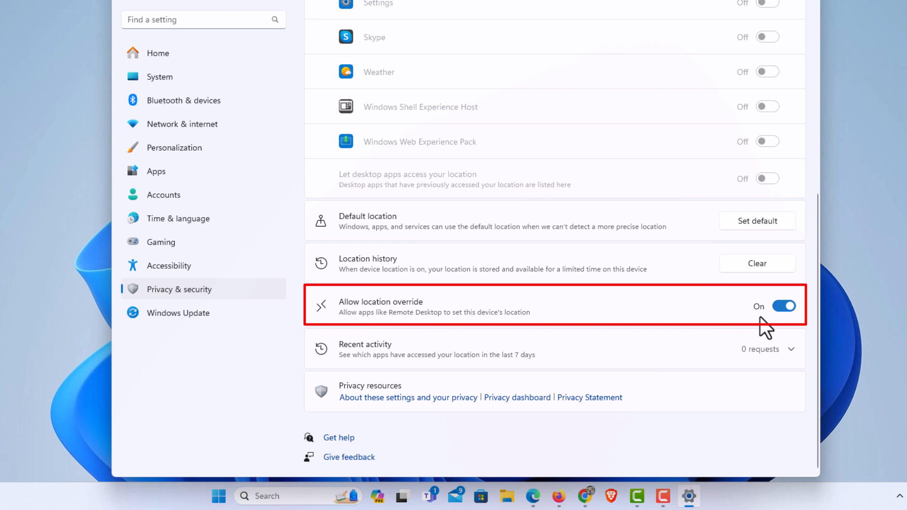
mouse_move(422, 329)
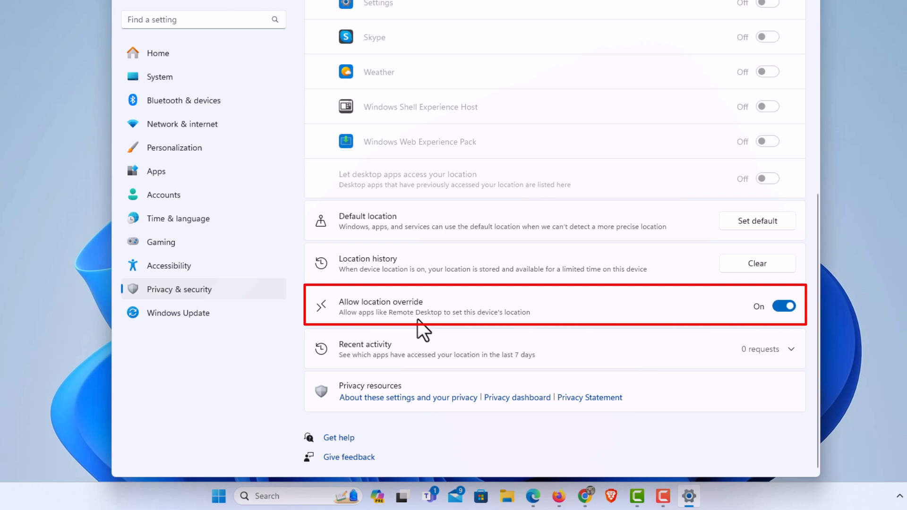
mouse_move(493, 329)
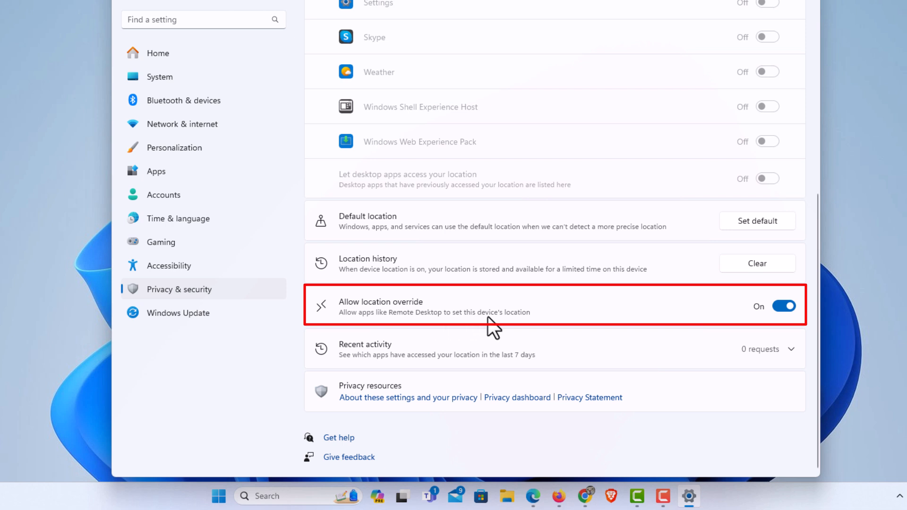